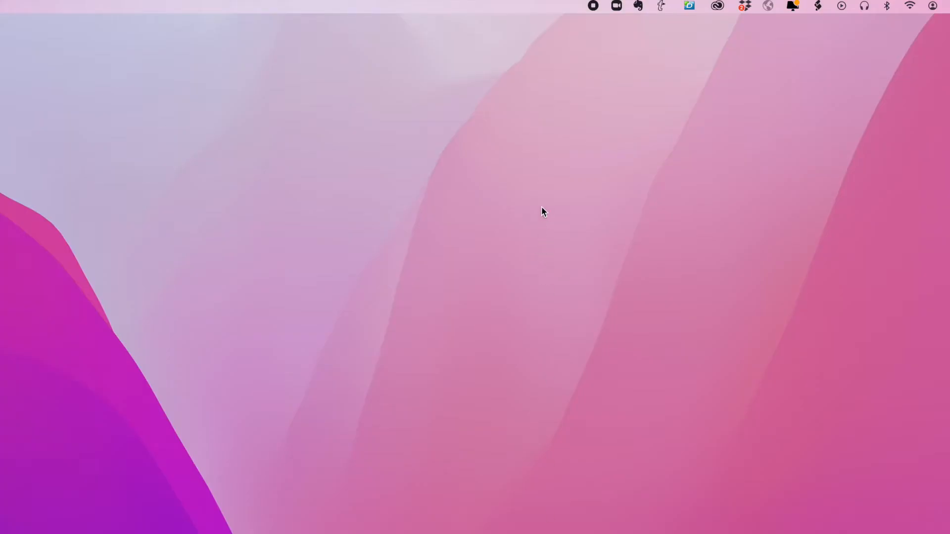
mouse_move(548, 182)
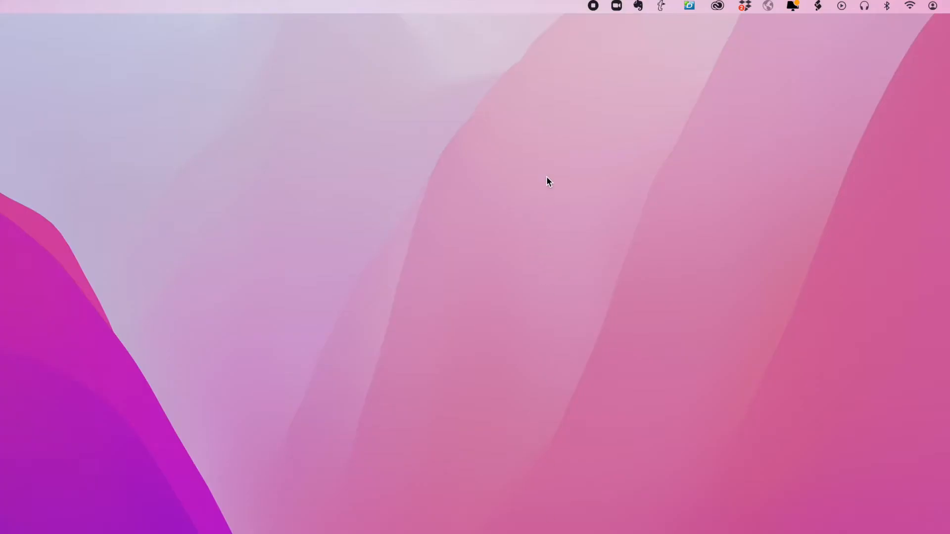
mouse_move(927, 43)
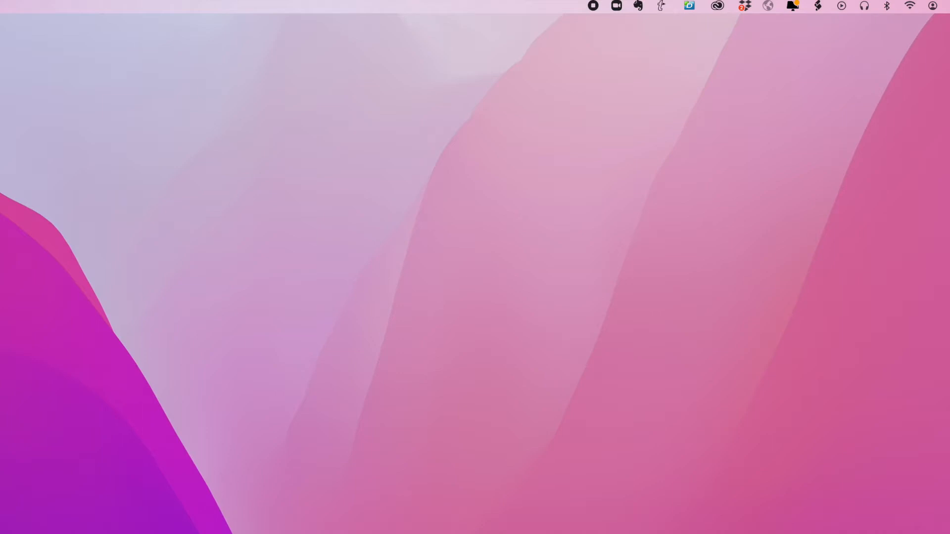
Search Spotlight for 'Disney' to show website suggestions, searches and bookmarks.
key(Cmd+Space)
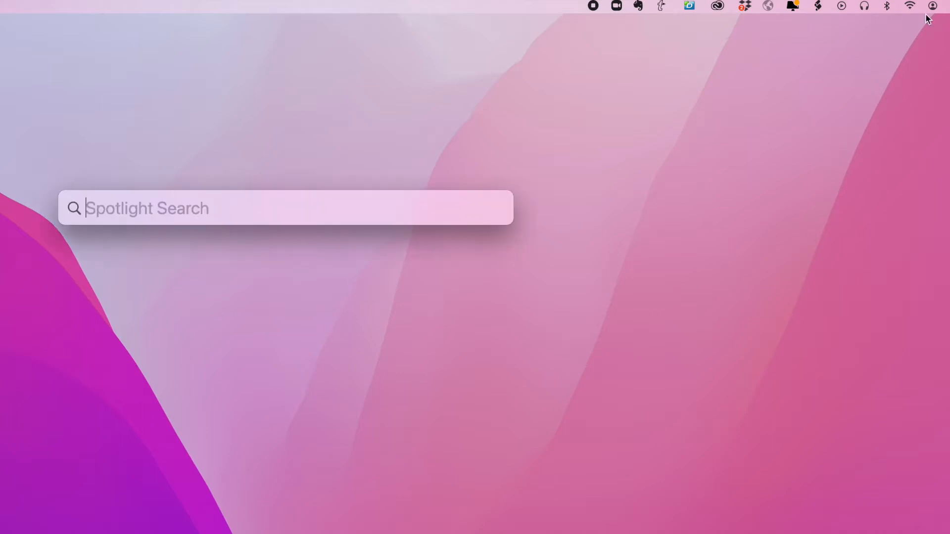
mouse_move(112, 217)
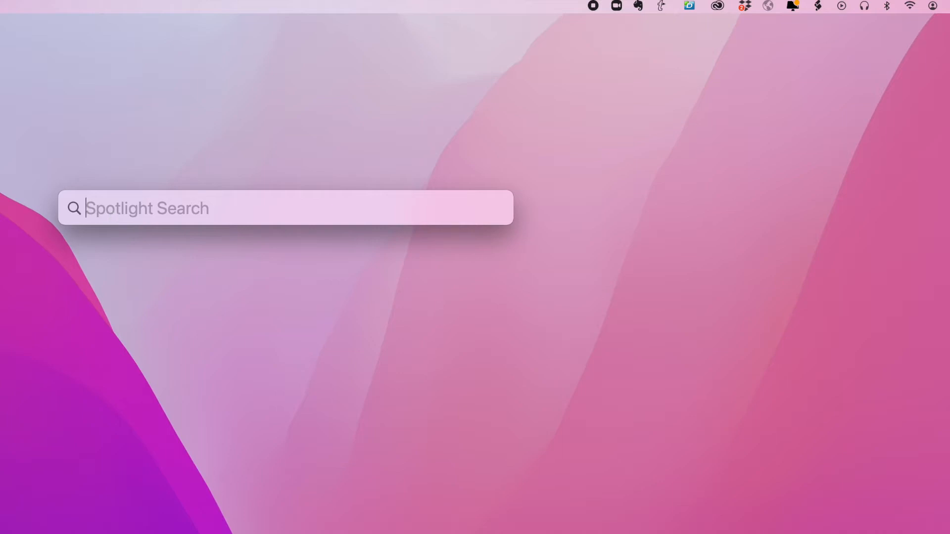
text(Dosme)
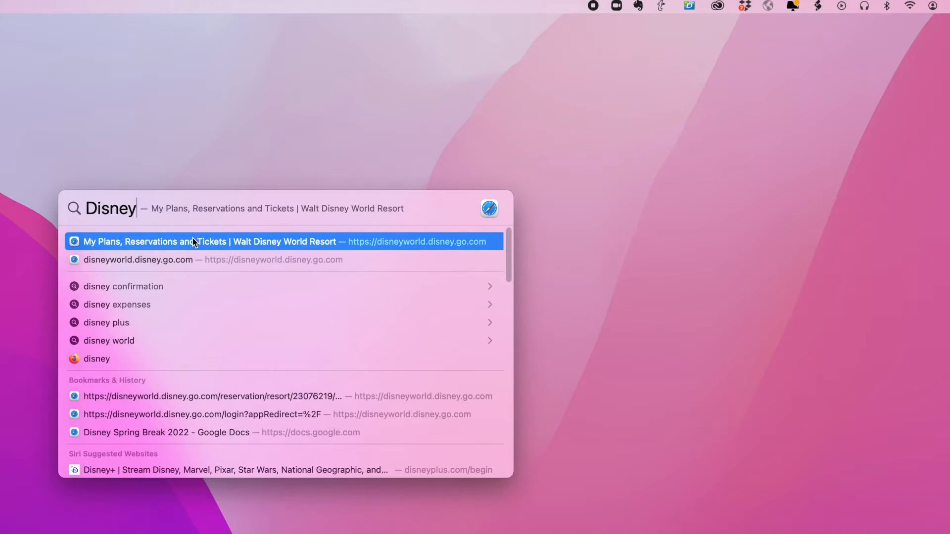
mouse_move(431, 264)
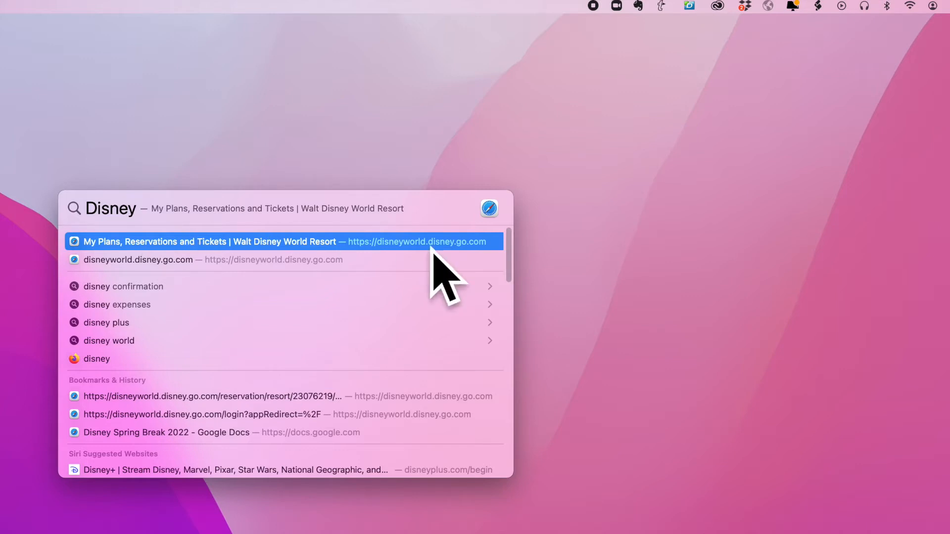
mouse_move(410, 257)
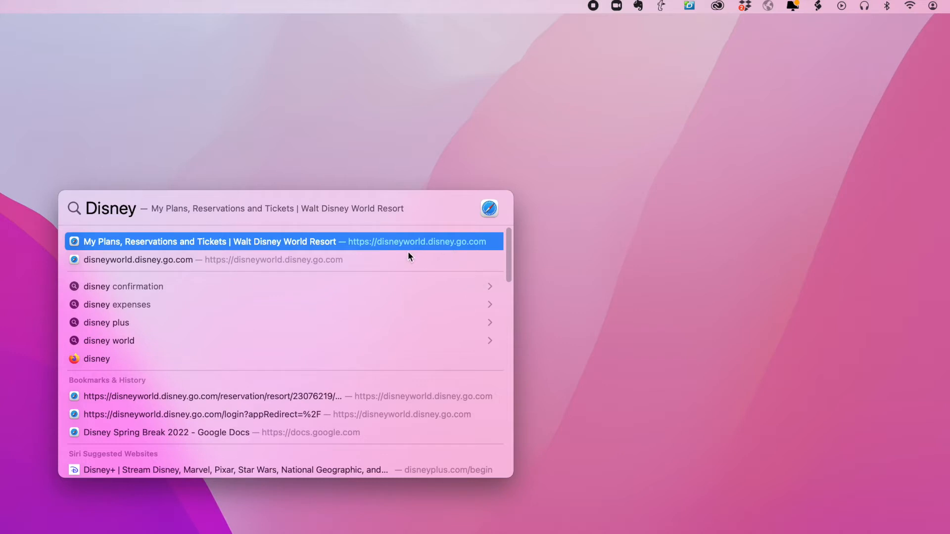
mouse_move(118, 291)
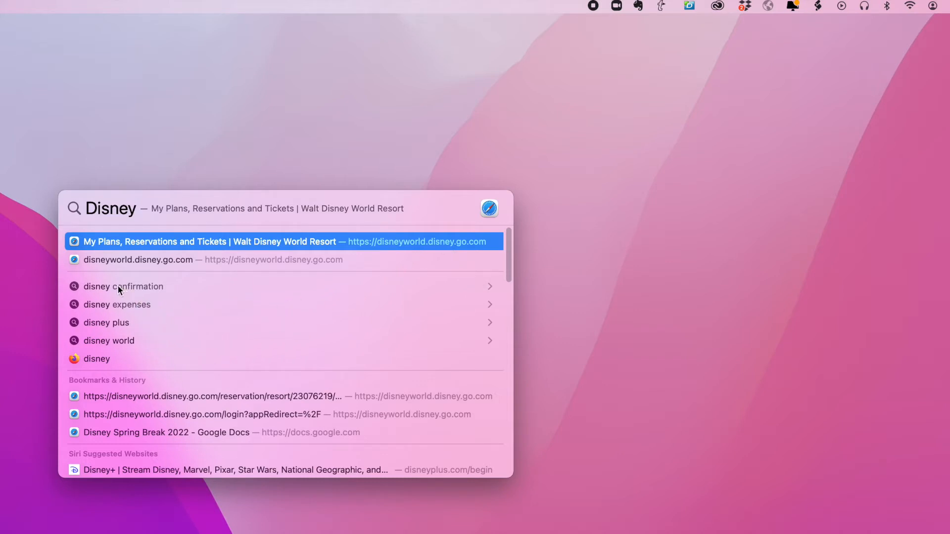
mouse_move(143, 294)
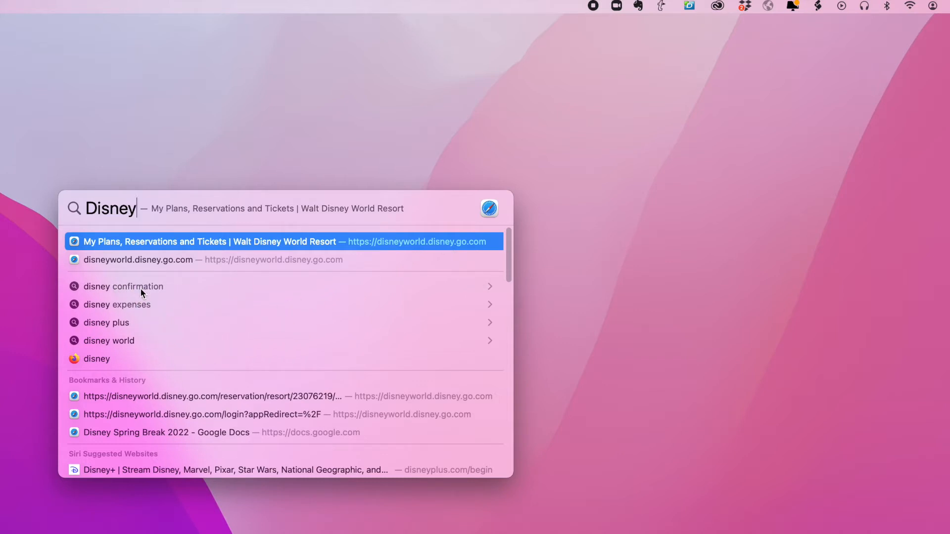
mouse_move(104, 317)
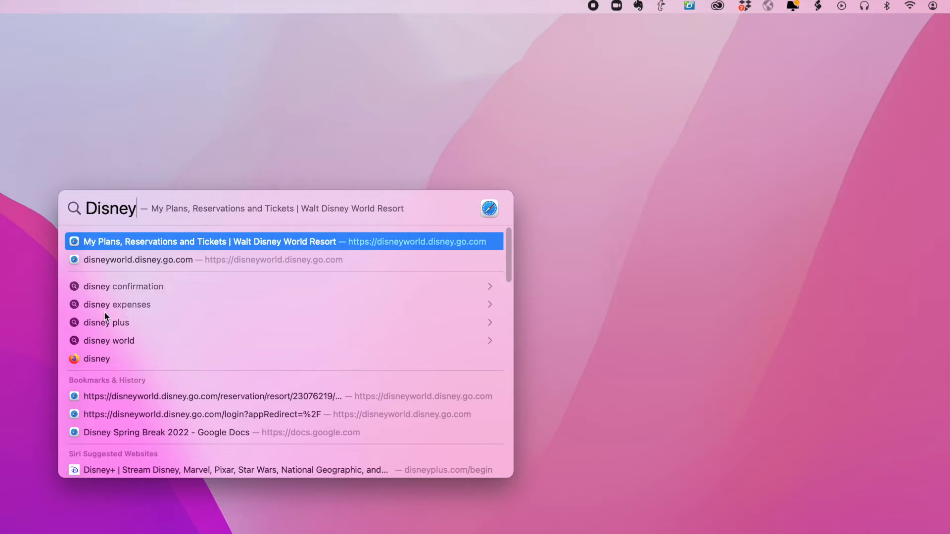
mouse_move(140, 317)
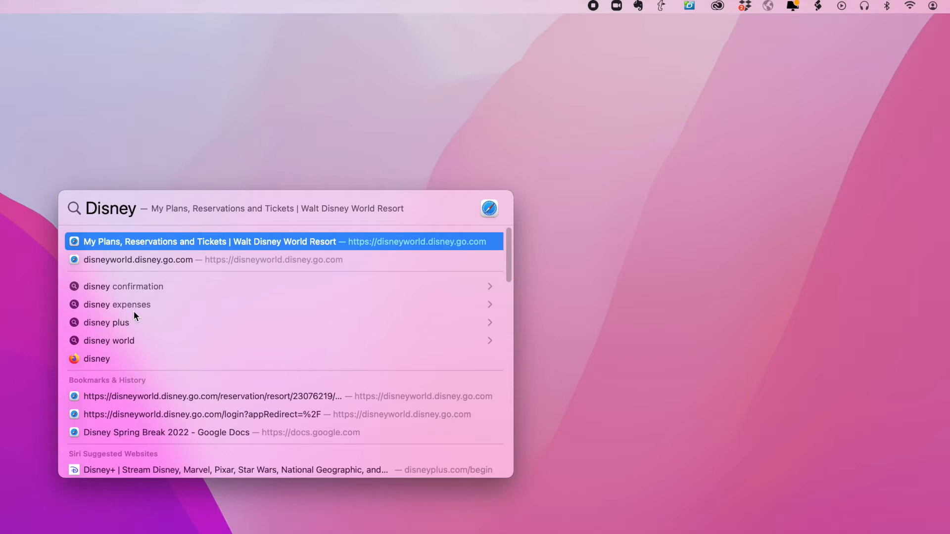
mouse_move(136, 369)
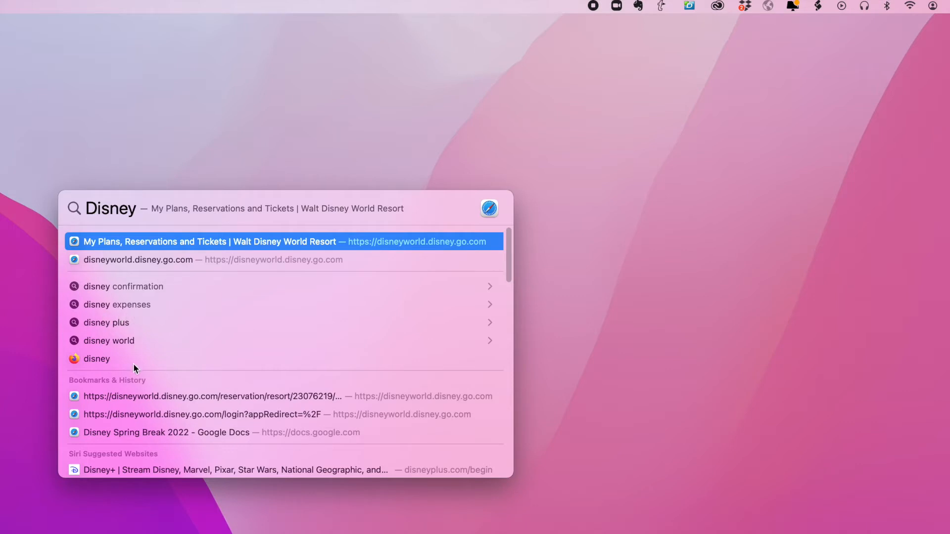
mouse_move(115, 432)
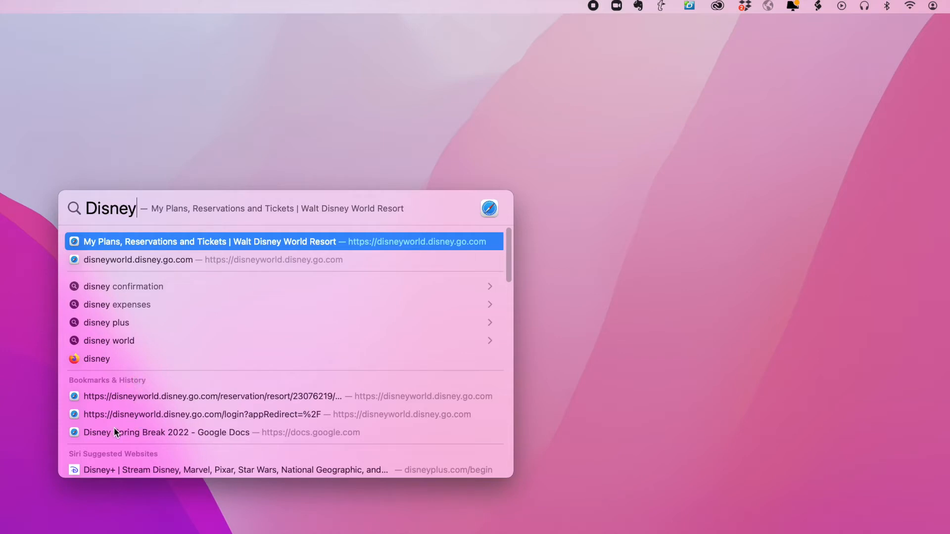
mouse_move(137, 392)
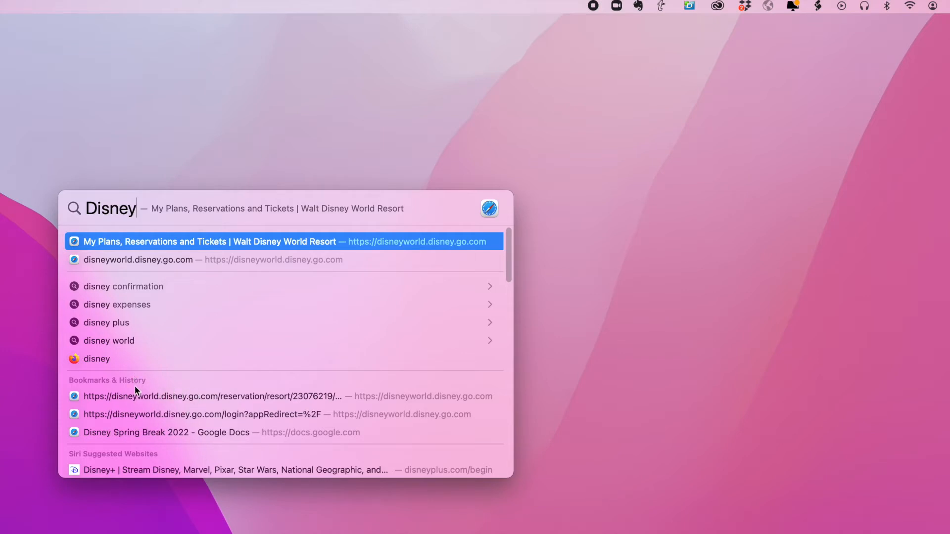
Scroll through the Disney results in PDFs, events, folders, spreadsheets and messages.
scroll(down, 3)
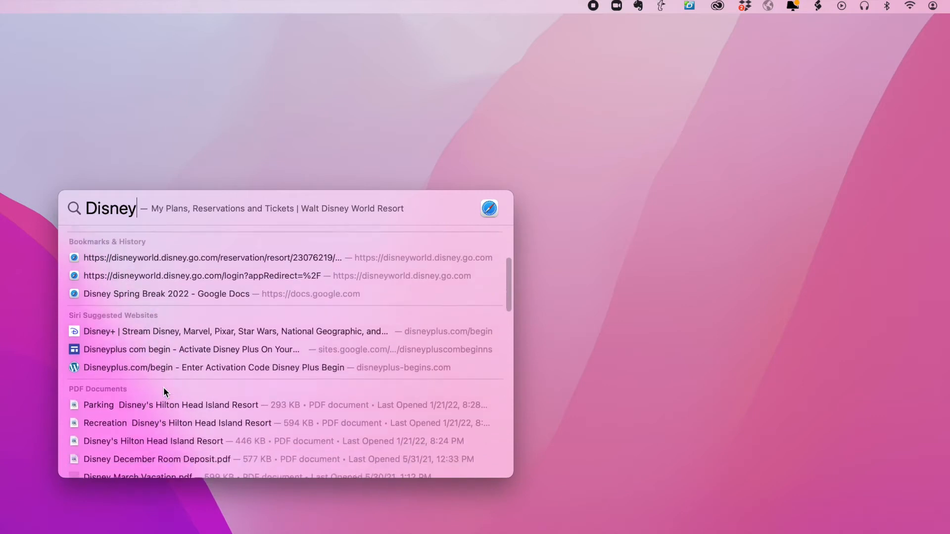
scroll(down, 3)
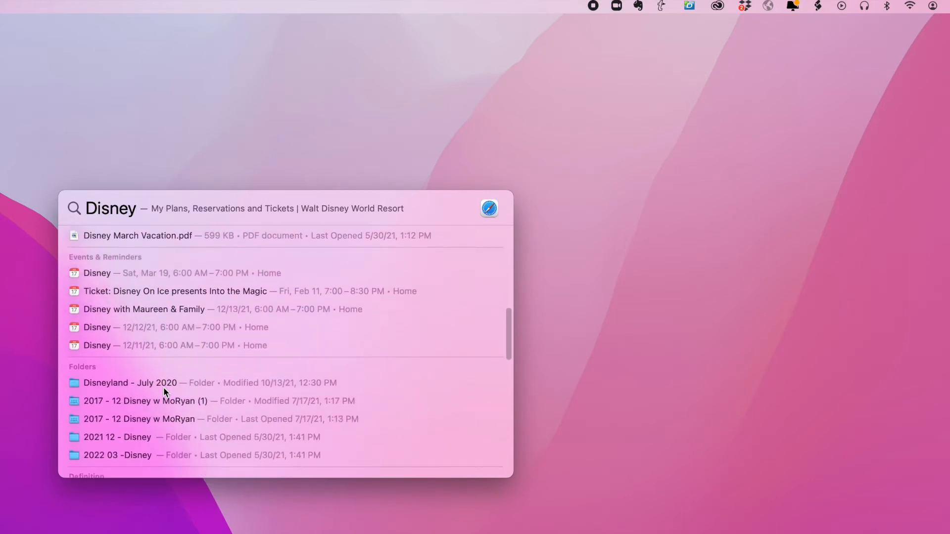
scroll(down, 3)
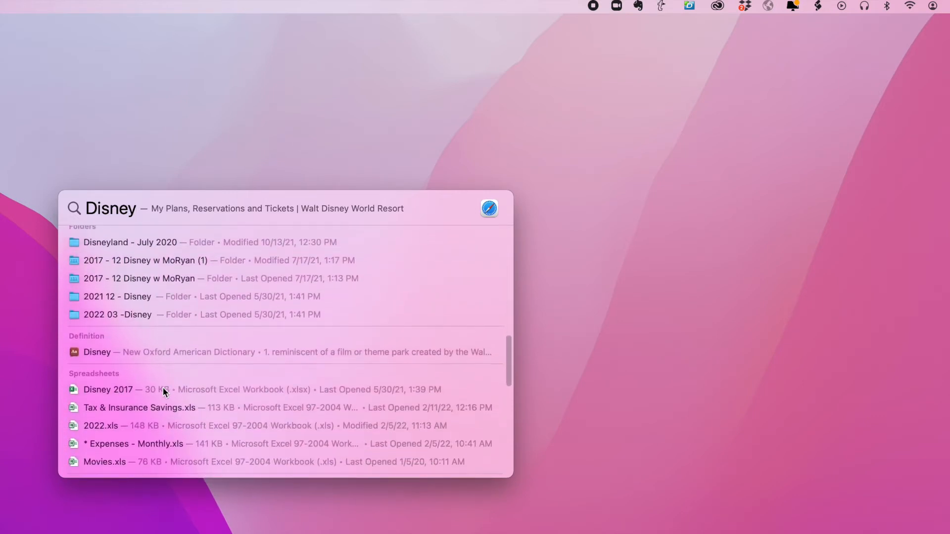
scroll(down, 3)
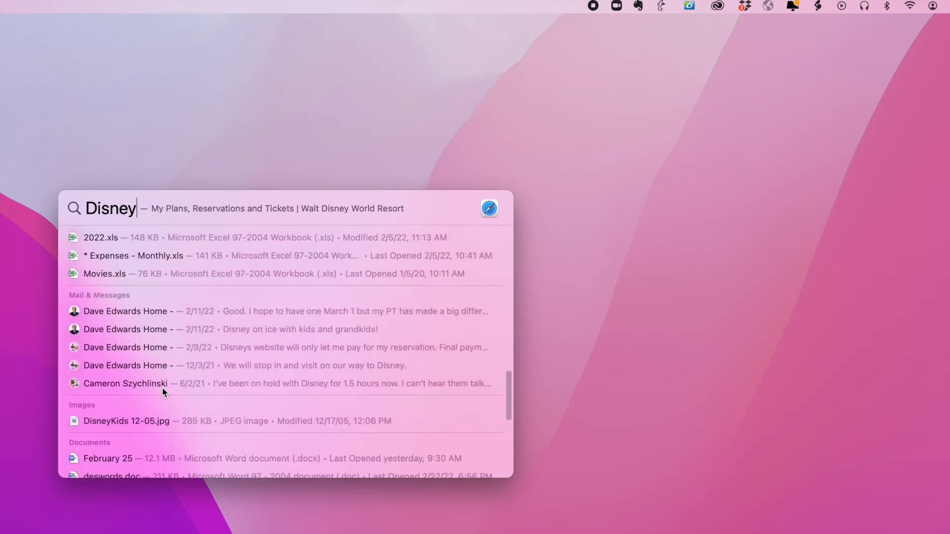
scroll(down, 3)
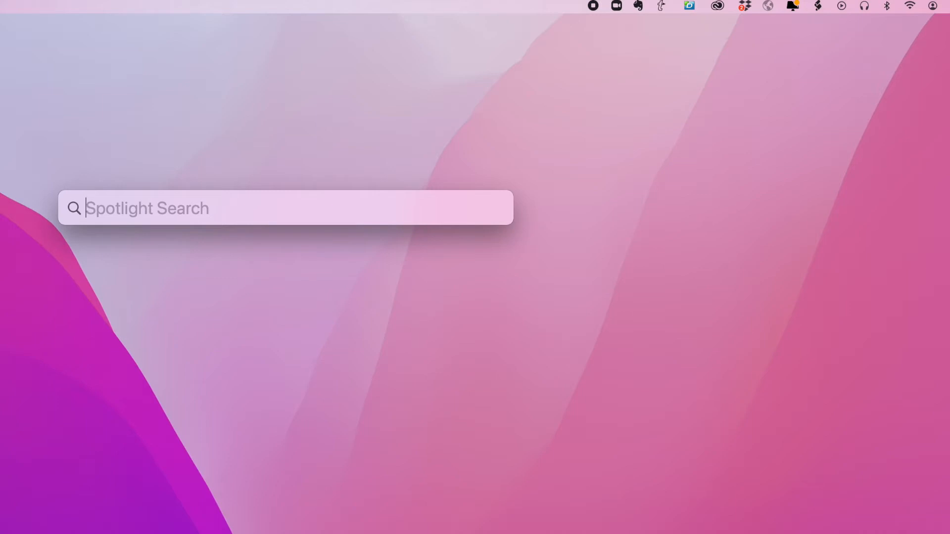
text(Disk Utility)
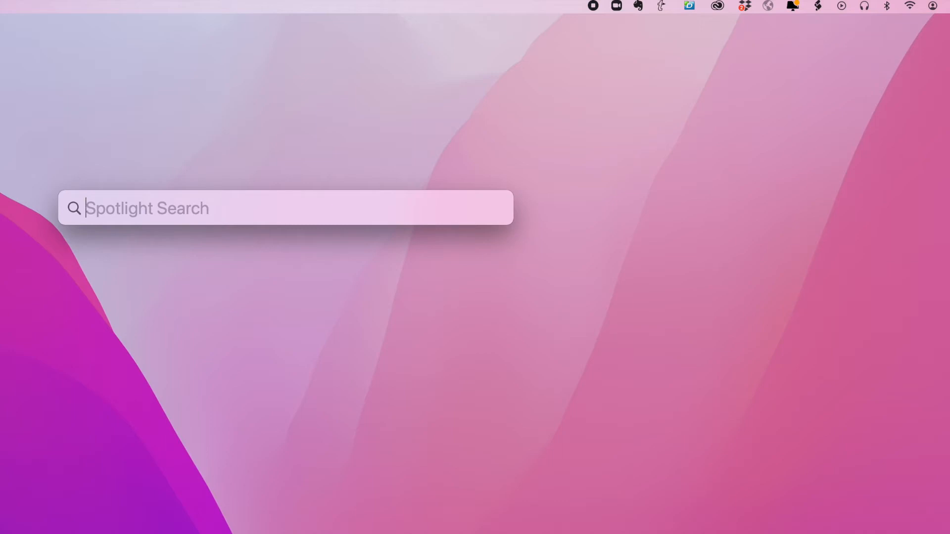
Search for 'Springsteen' to get artist, Wikipedia, Apple Music and dictionary results.
text(Springst)
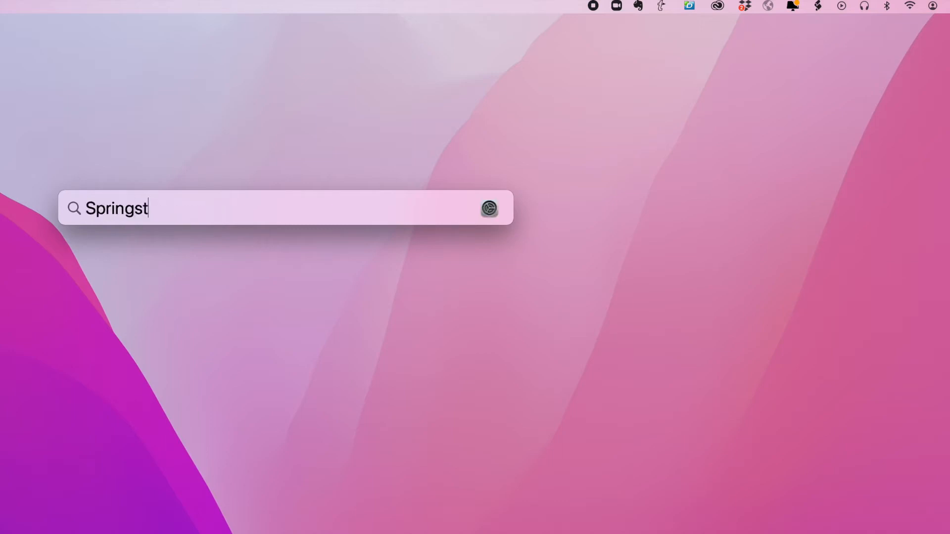
text(een)
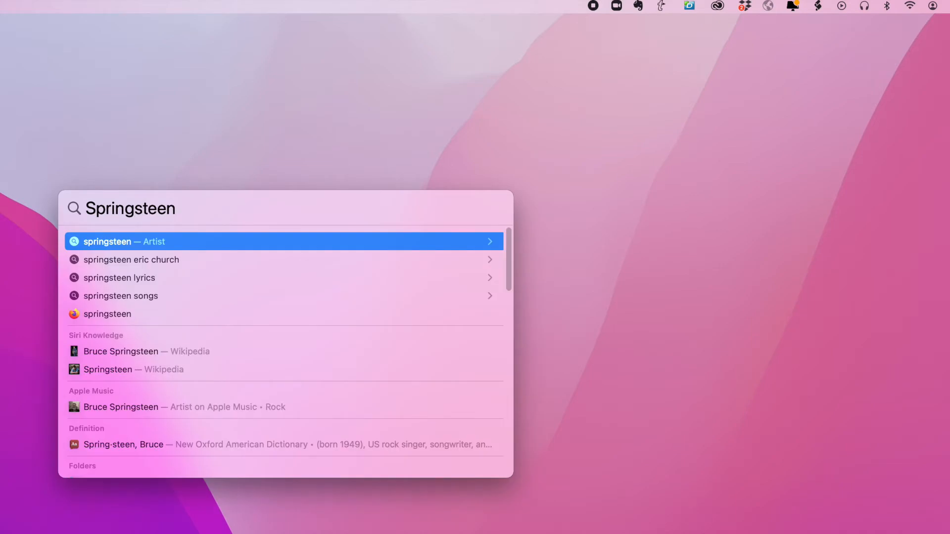
mouse_move(107, 411)
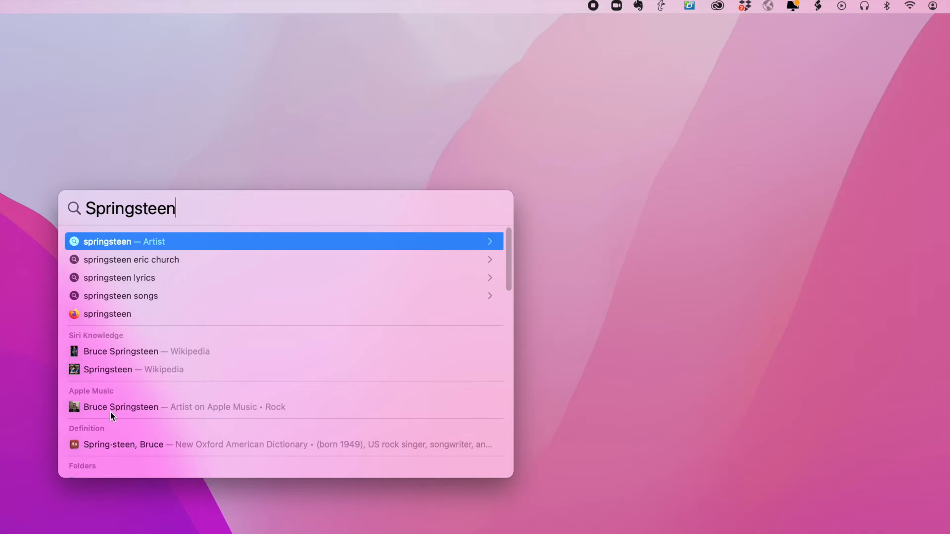
mouse_move(132, 411)
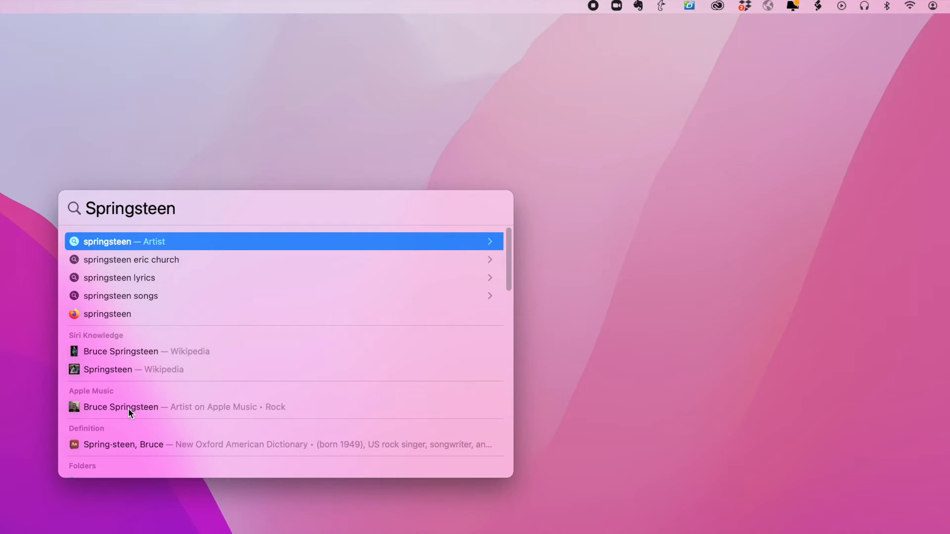
mouse_move(125, 268)
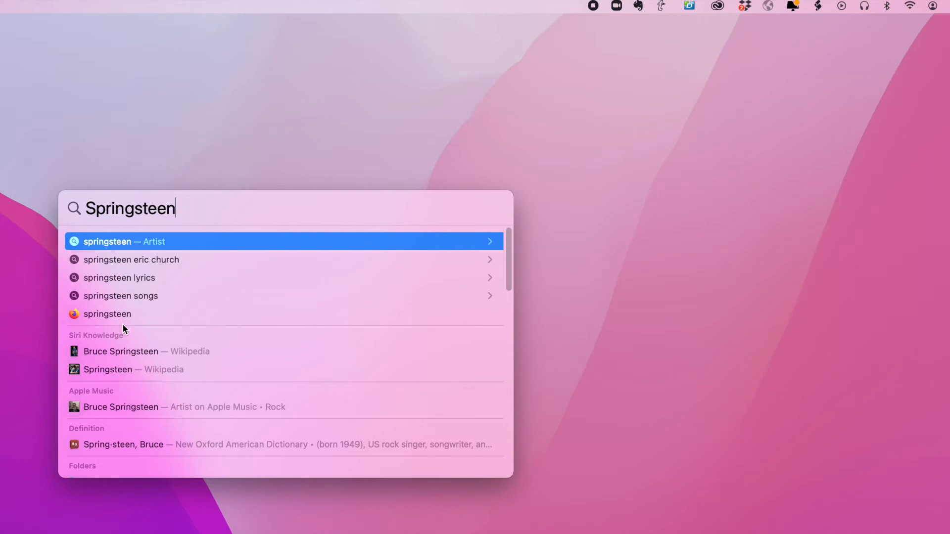
mouse_move(340, 424)
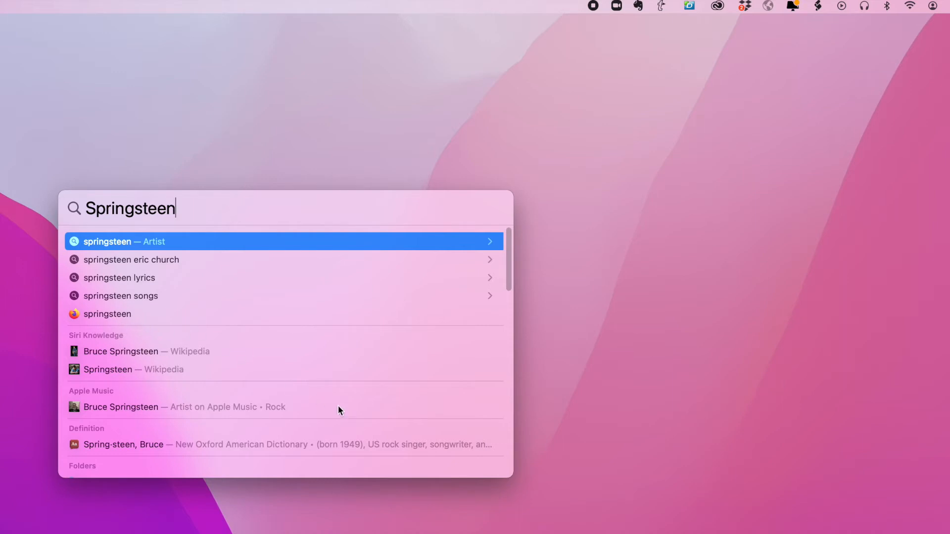
Rerun the 'disney' search, then begin a new query starting with '3'.
text(disne)
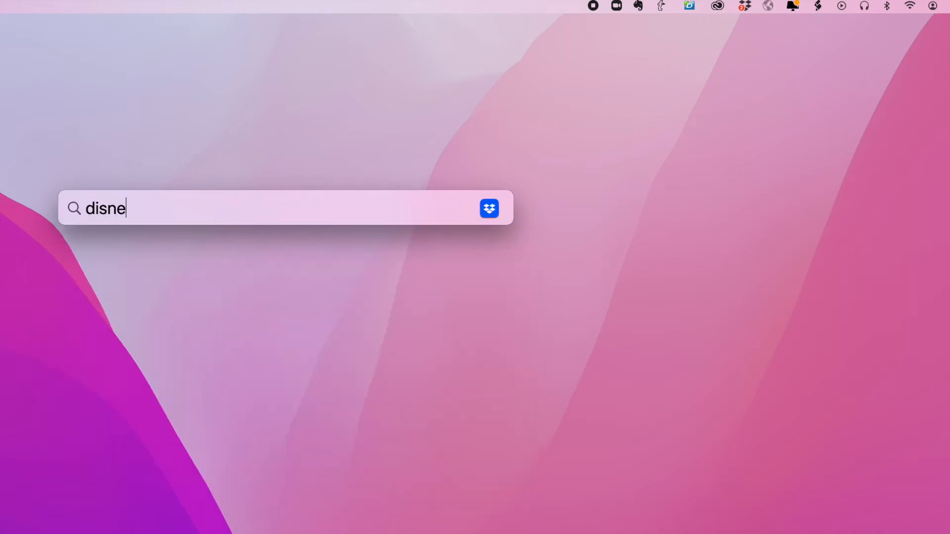
text(y)
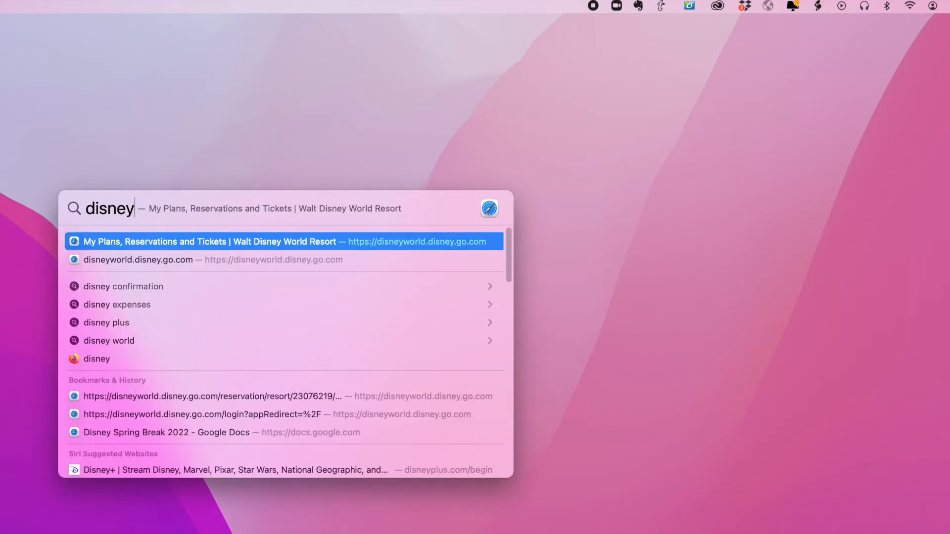
mouse_move(99, 294)
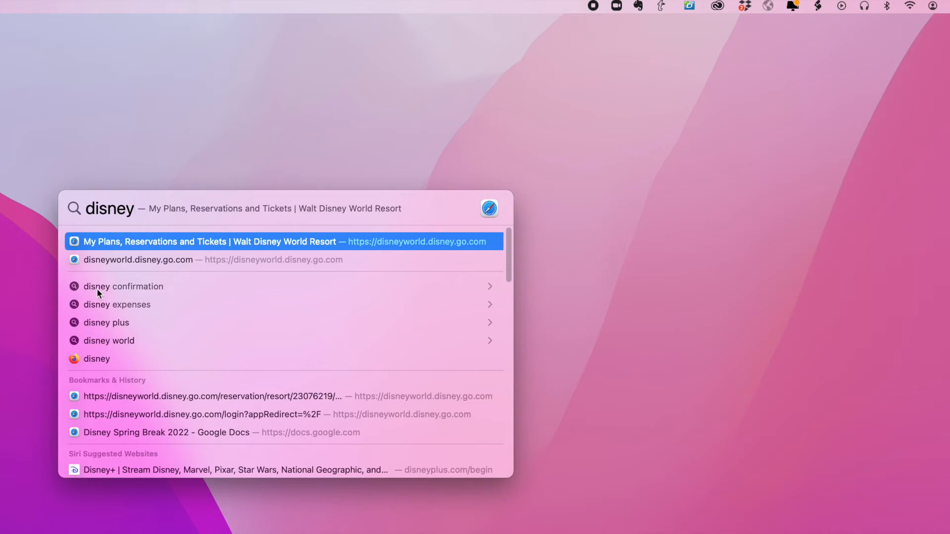
mouse_move(115, 291)
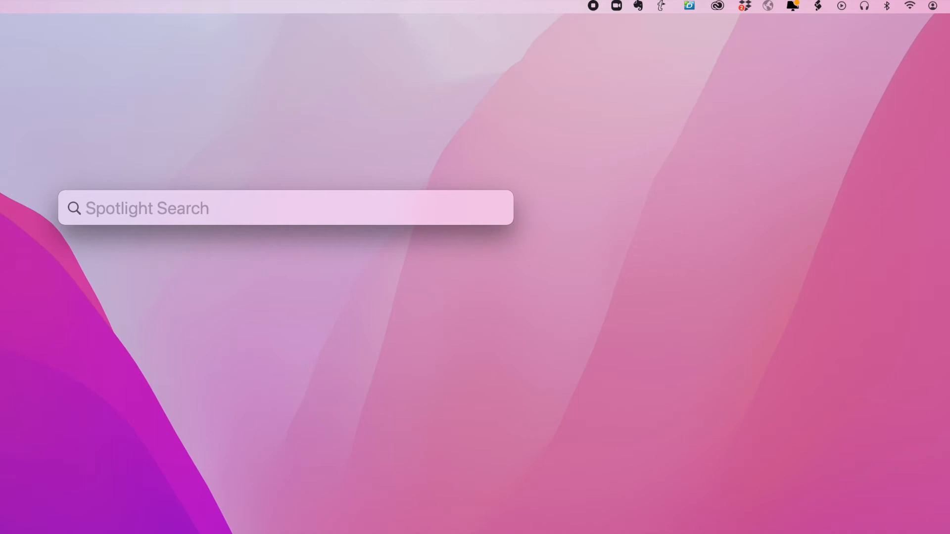
text(3)
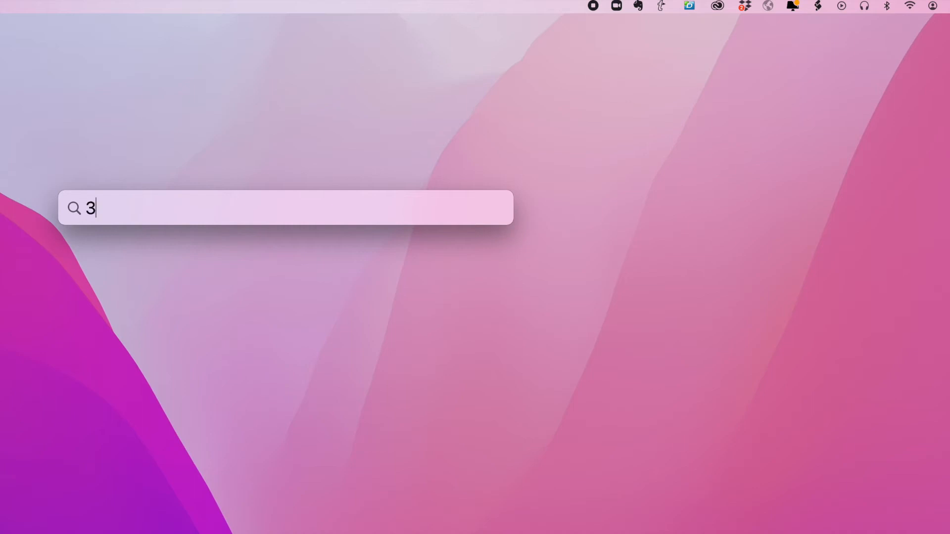
Convert '32F to C' in Spotlight, showing 0 °C, then clear the query.
text(23 area code)
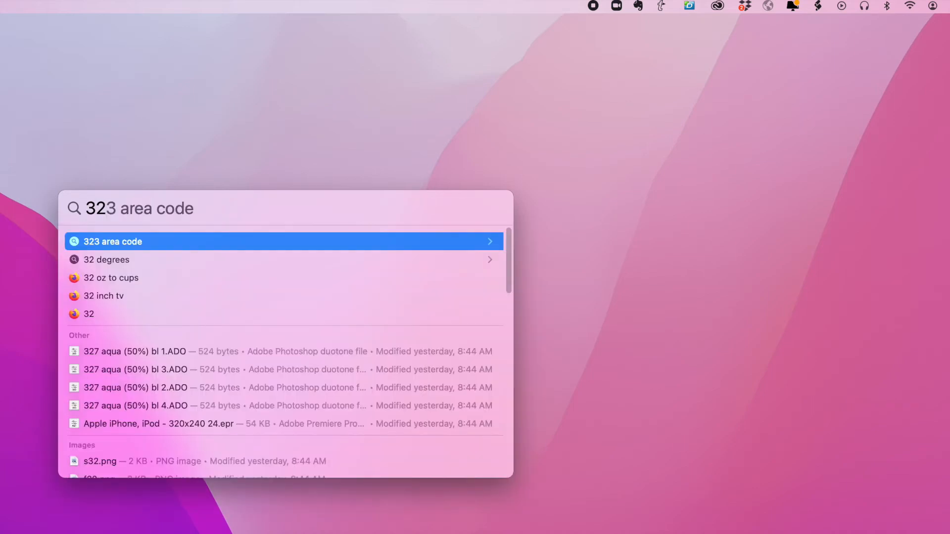
text(32F)
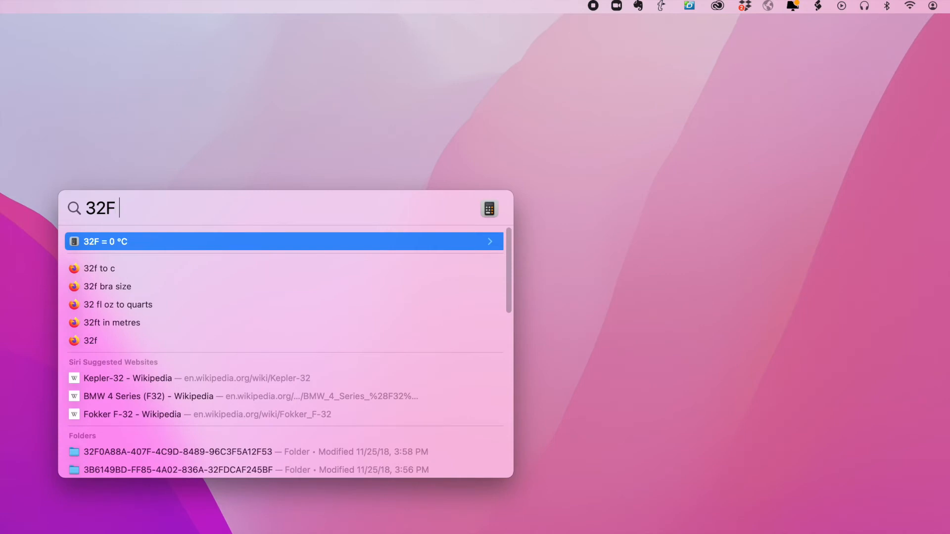
text(to C)
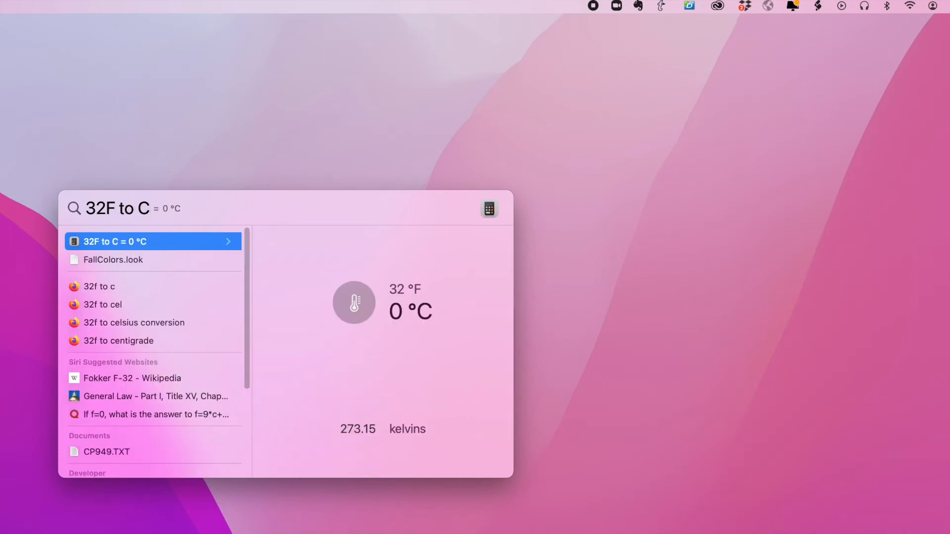
key(backspace)
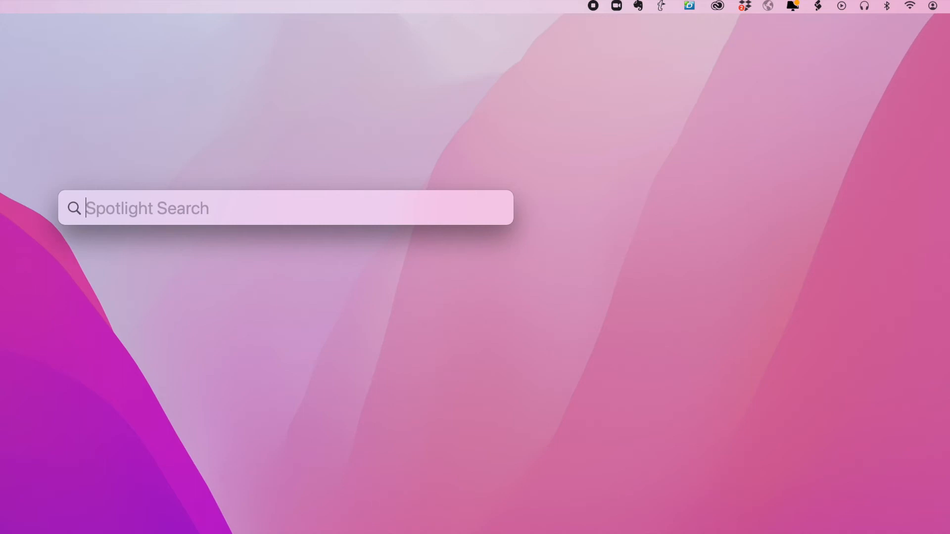
Calculate 25+2 in Spotlight, then enter '$100' for a currency conversion.
text(25)
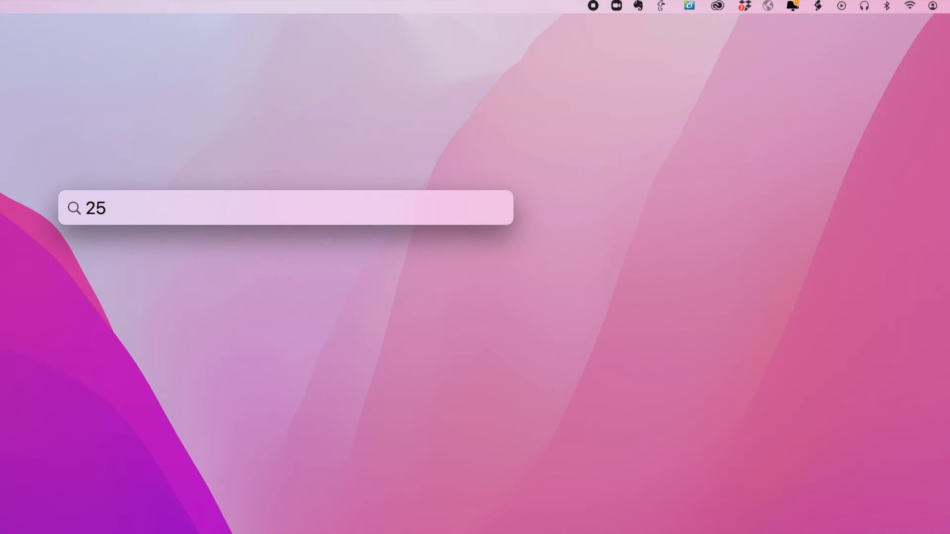
text(+2)
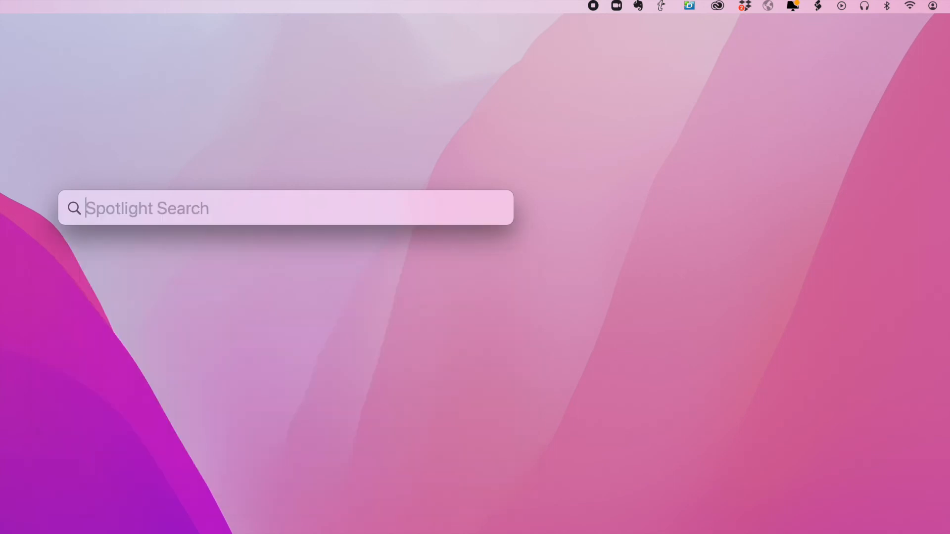
text($100)
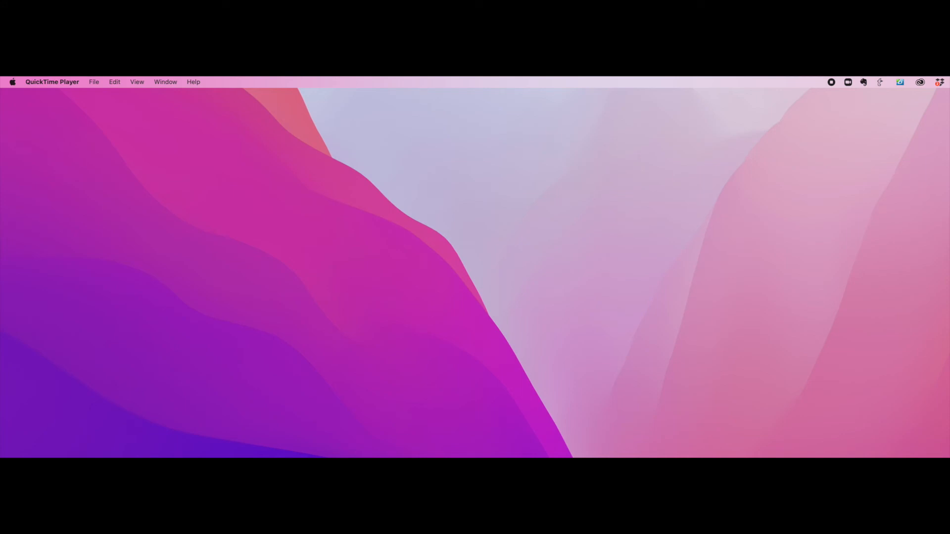
mouse_move(290, 204)
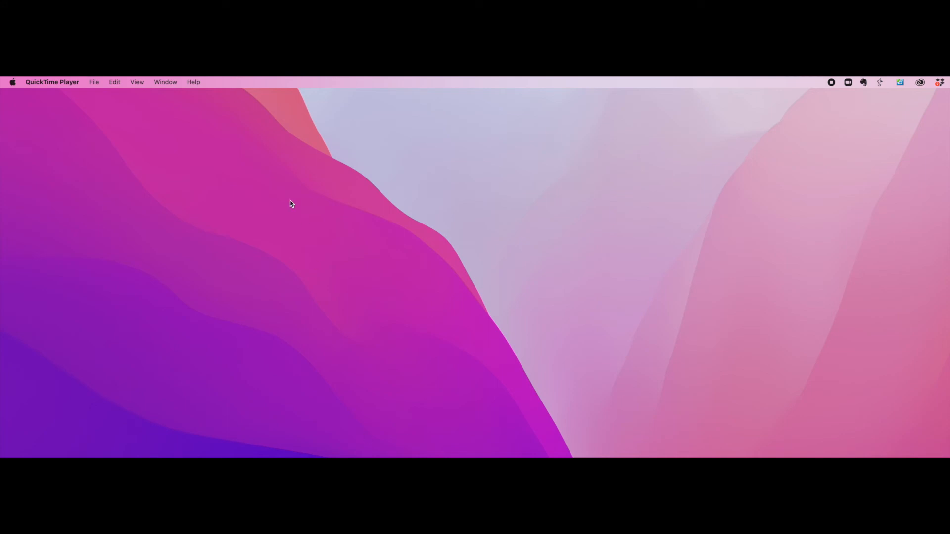
mouse_move(198, 206)
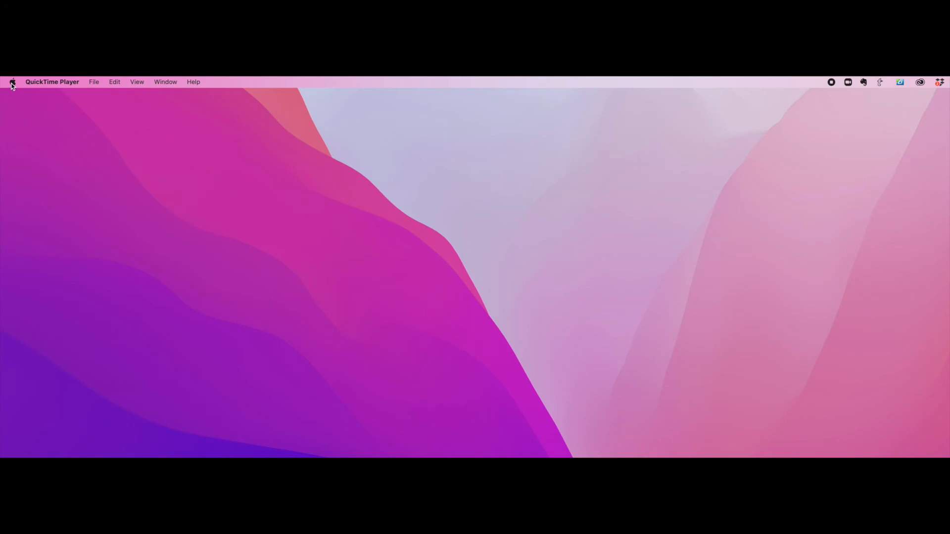
Open System Preferences from the Apple menu.
click(13, 82)
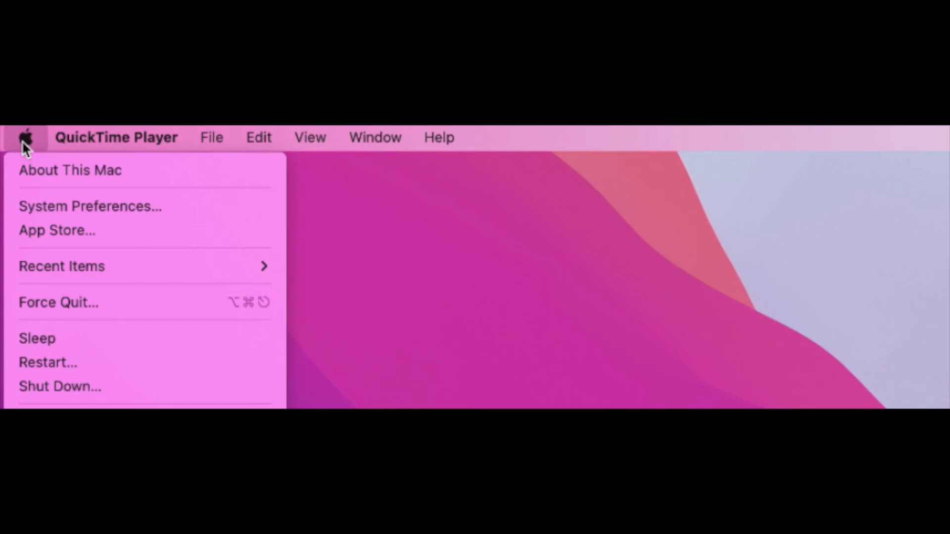
click(90, 206)
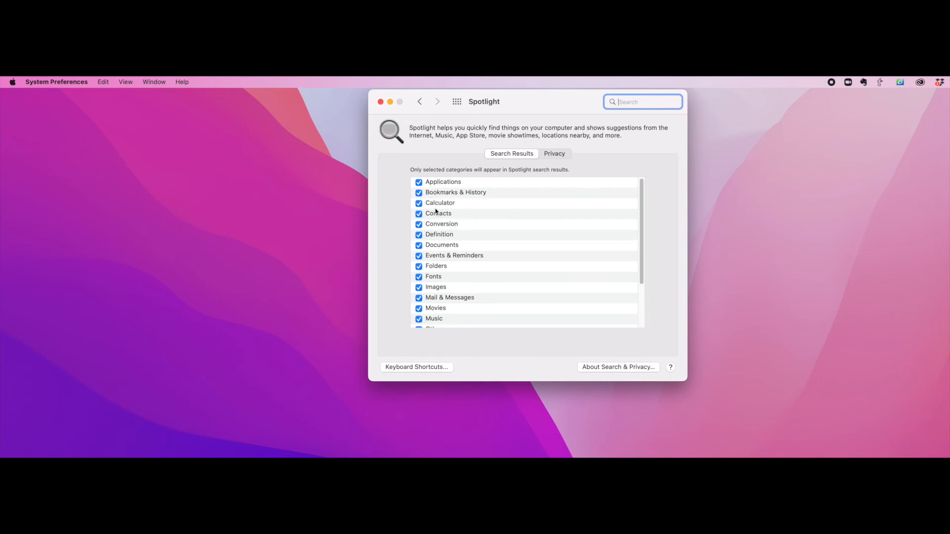
mouse_move(480, 318)
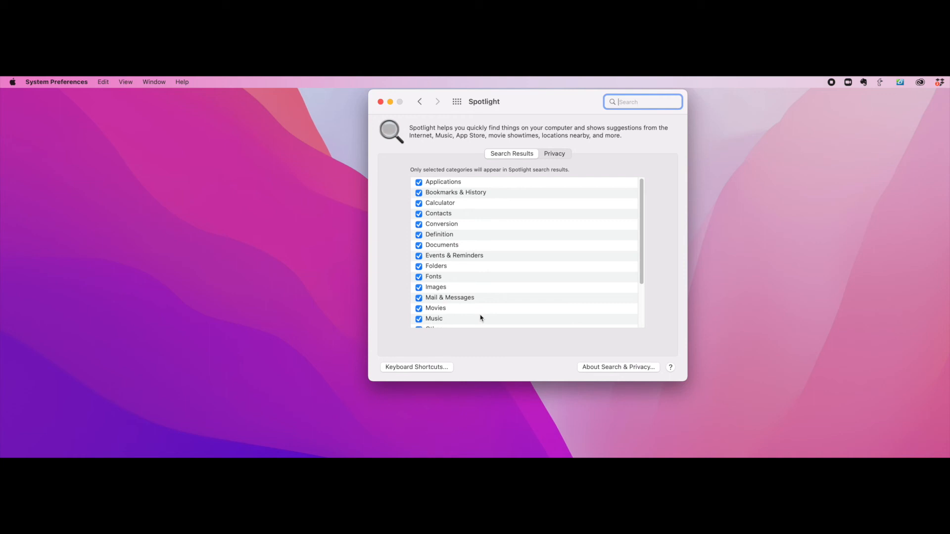
mouse_move(465, 269)
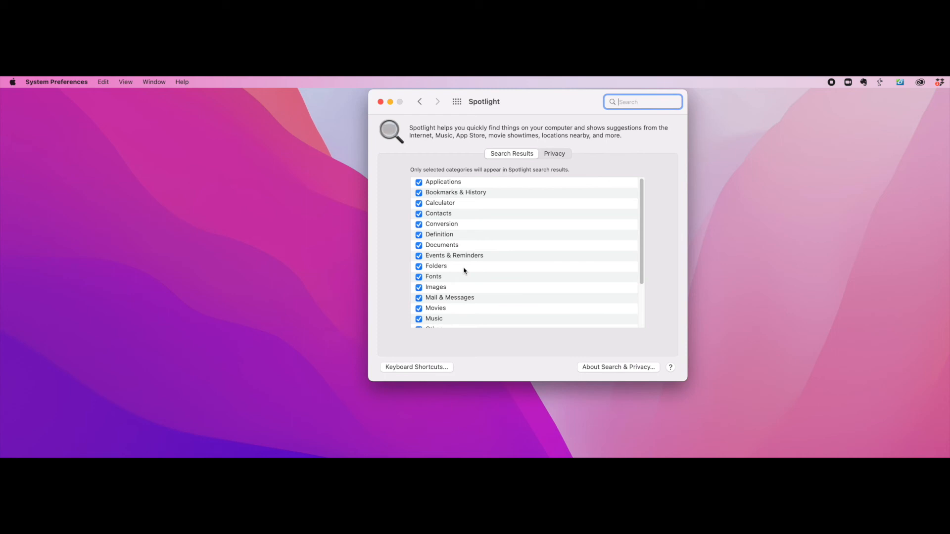
mouse_move(440, 275)
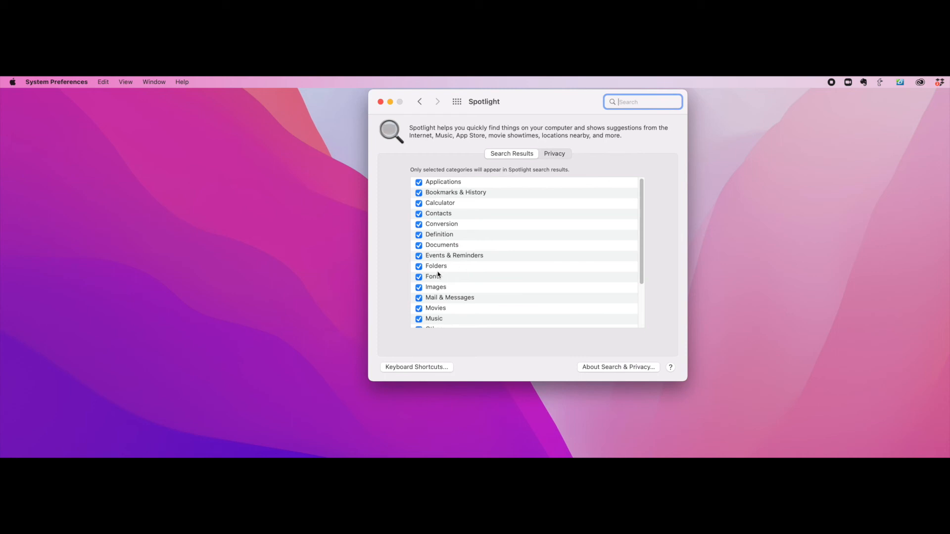
mouse_move(448, 314)
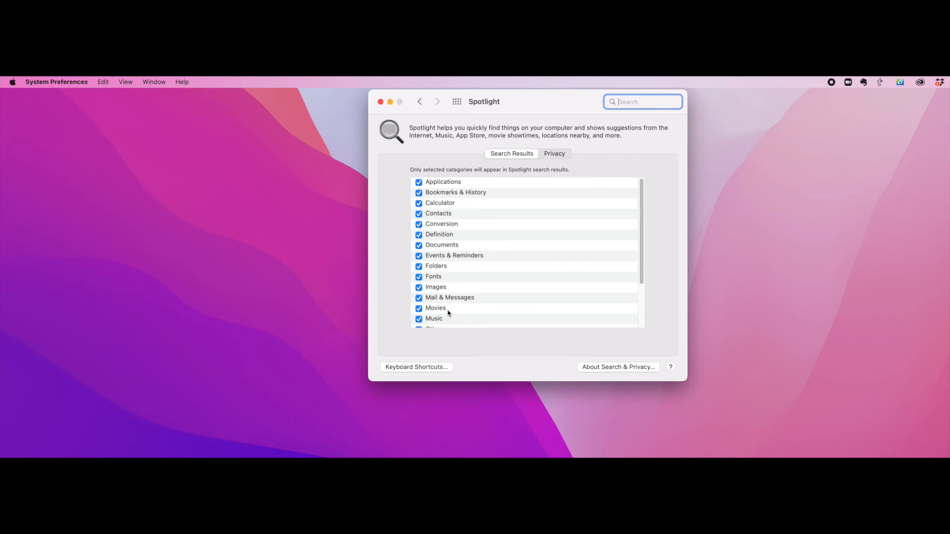
mouse_move(431, 230)
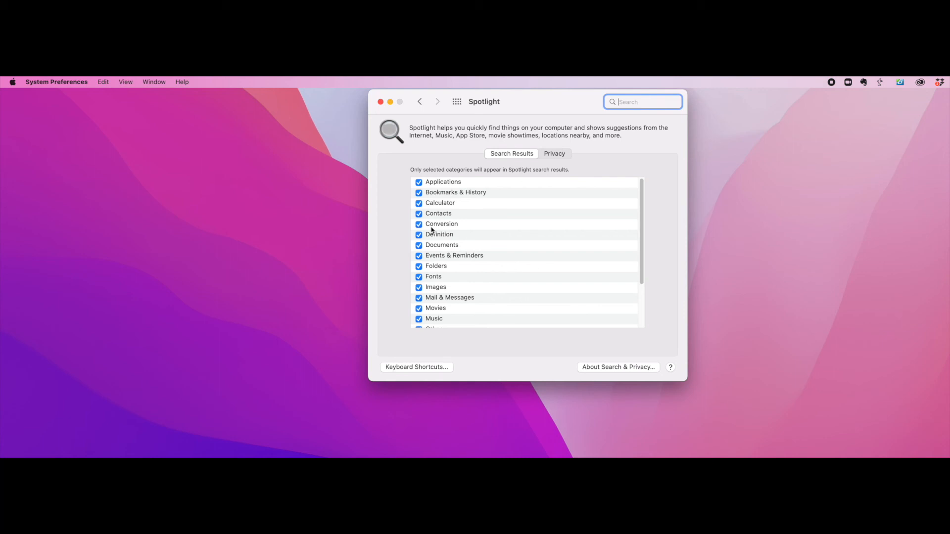
mouse_move(440, 246)
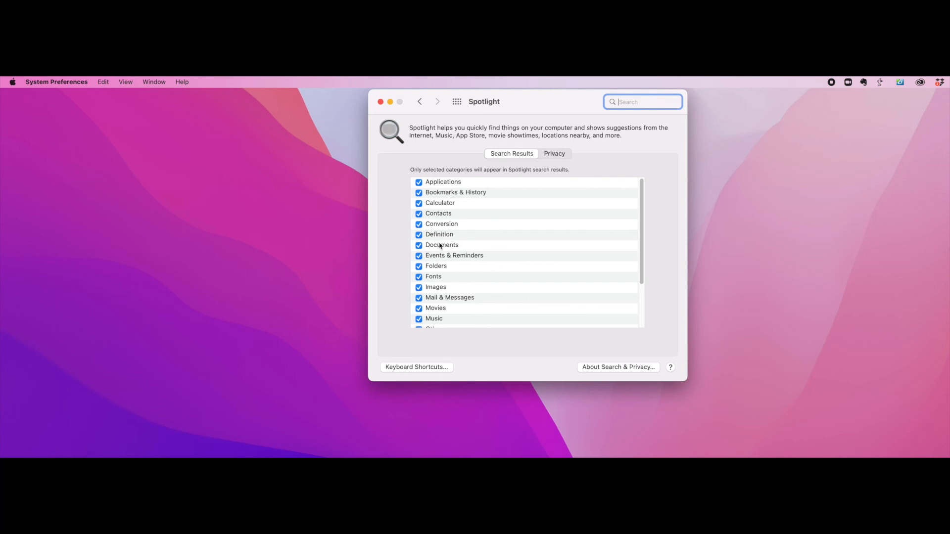
mouse_move(447, 220)
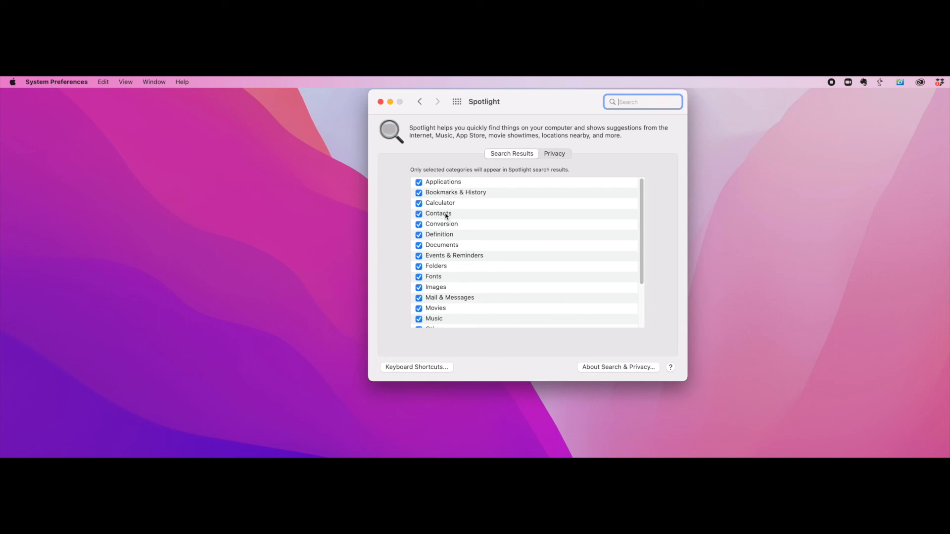
Show Spotlight's Privacy tab with its empty list of excluded locations.
click(554, 154)
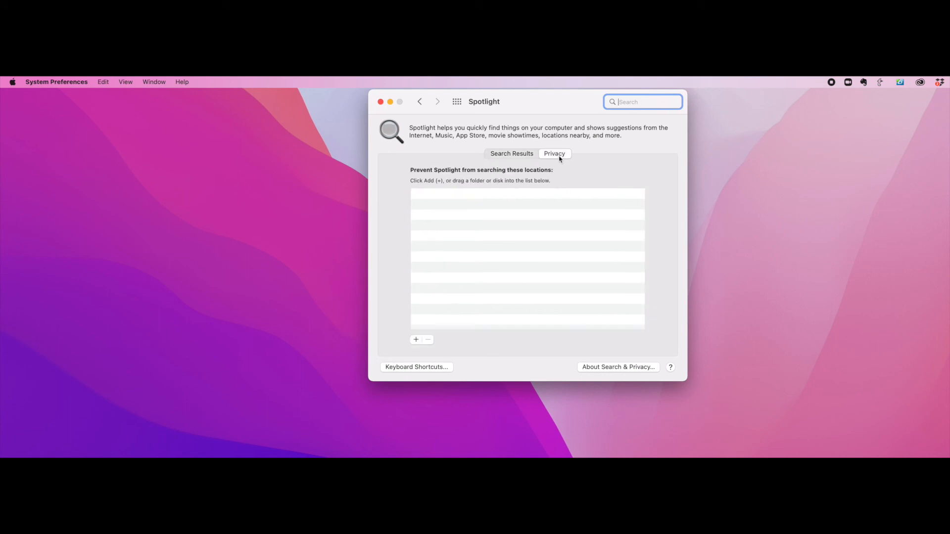
mouse_move(458, 206)
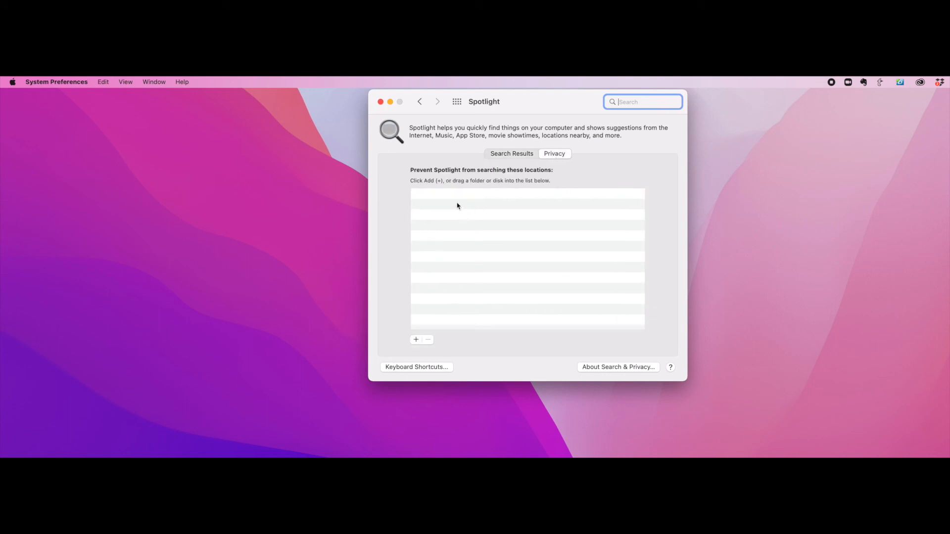
mouse_move(442, 215)
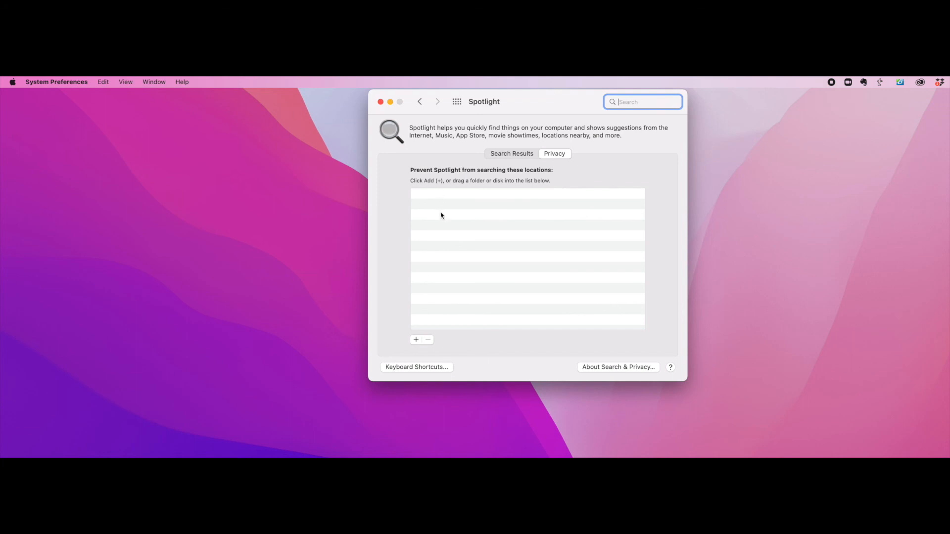
mouse_move(444, 227)
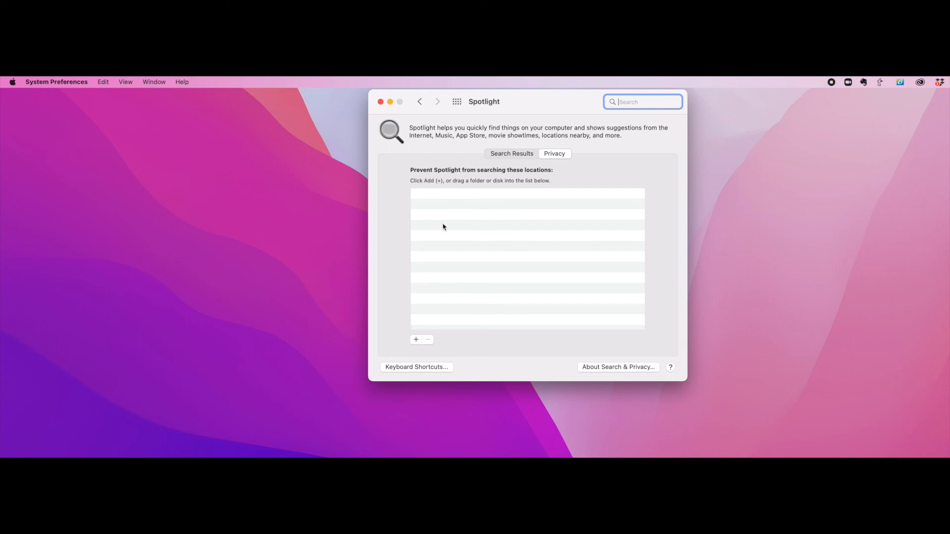
mouse_move(431, 333)
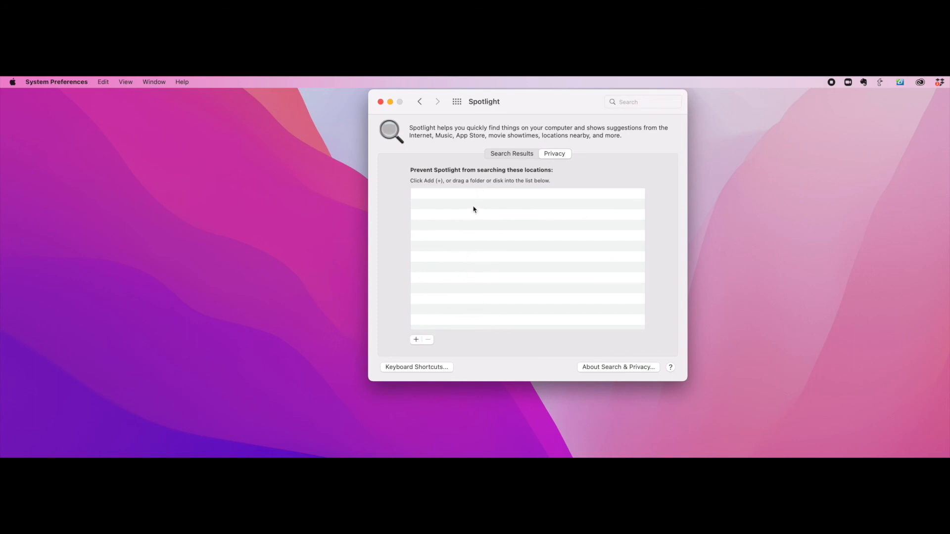
mouse_move(474, 281)
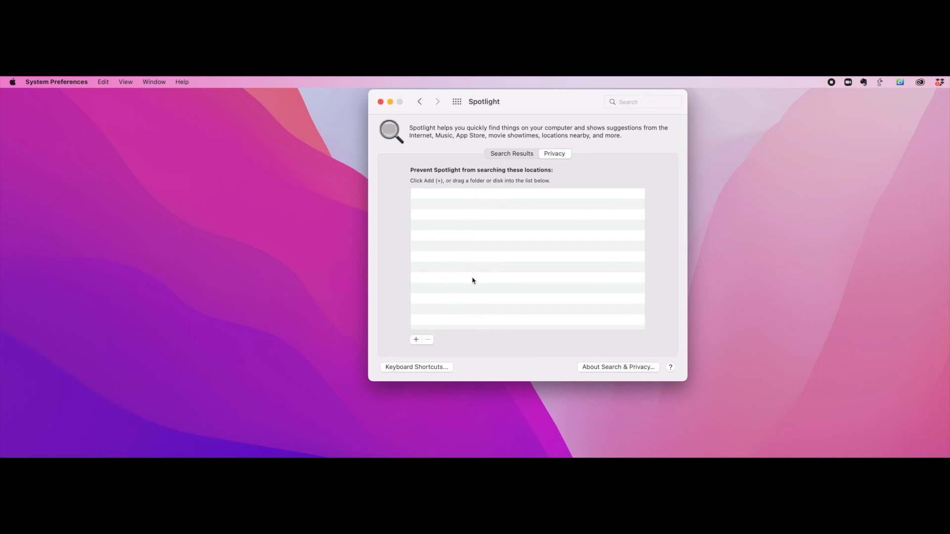
mouse_move(419, 280)
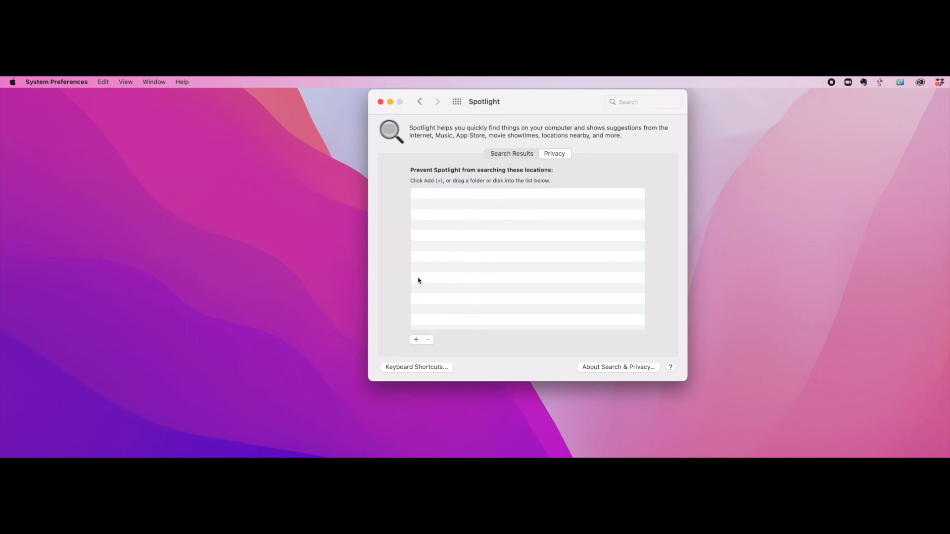
mouse_move(448, 278)
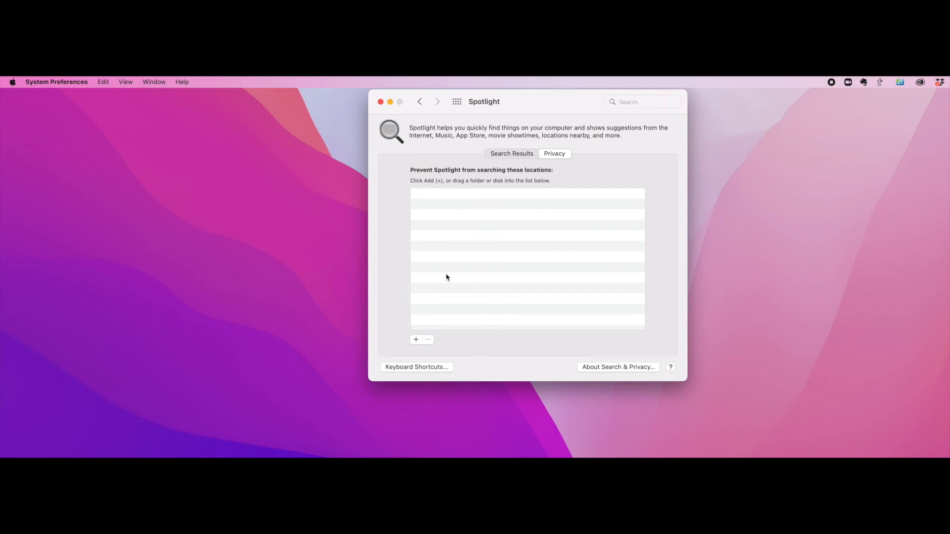
mouse_move(439, 332)
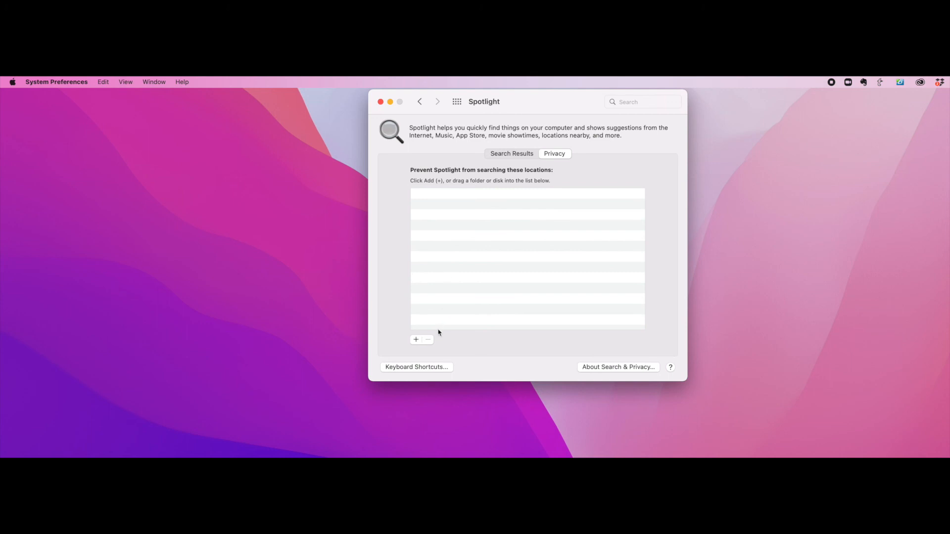
mouse_move(470, 349)
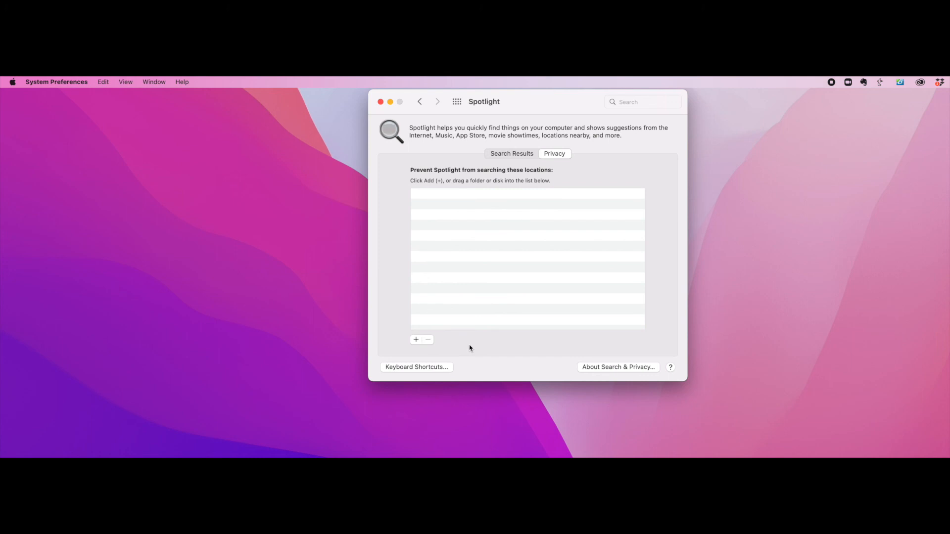
mouse_move(488, 225)
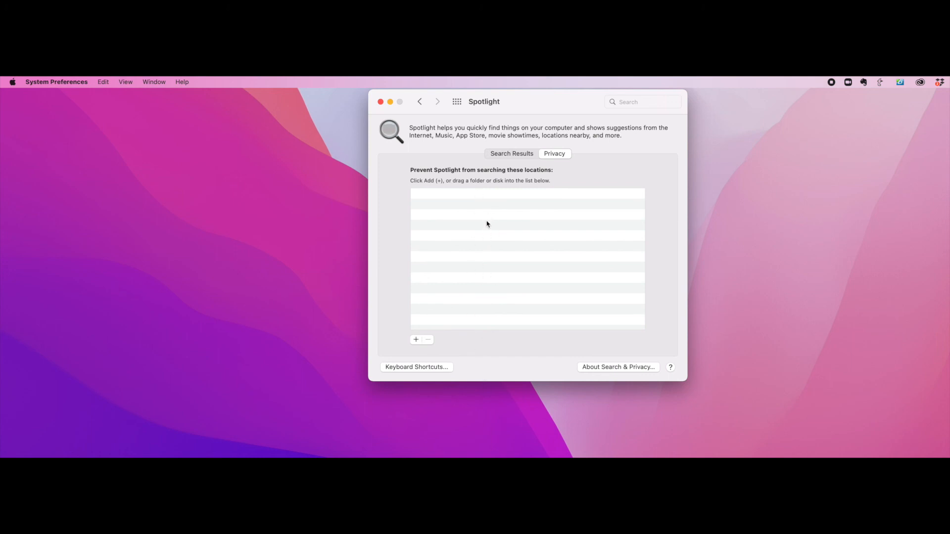